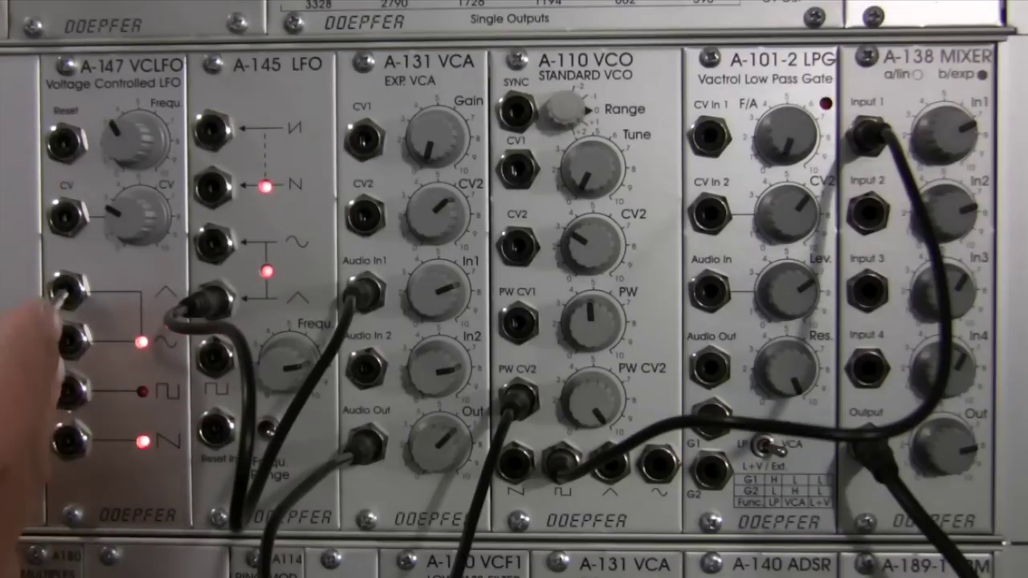
# - Plug a patch cable into the A-147 VCLFO triangle output, routed toward the VCO CV input
pyautogui.click(60, 301)
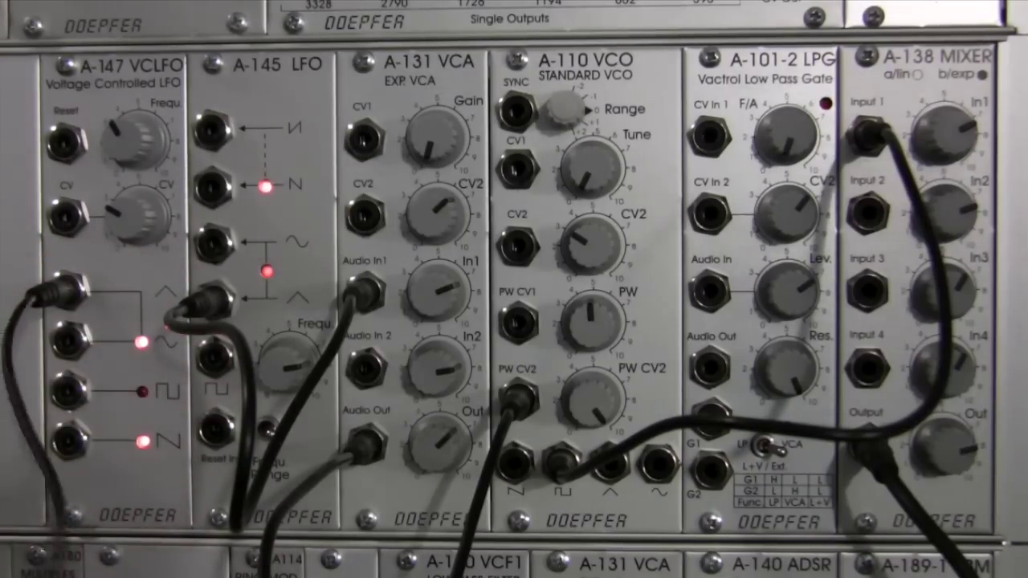